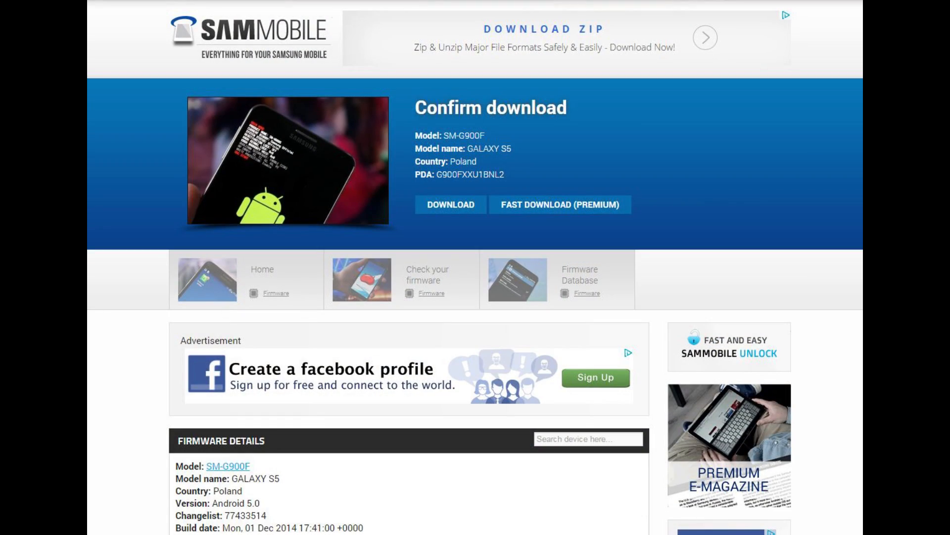
Step: Extract the firmware ZIP into its own folder with Extract Here
scroll("down", 3)
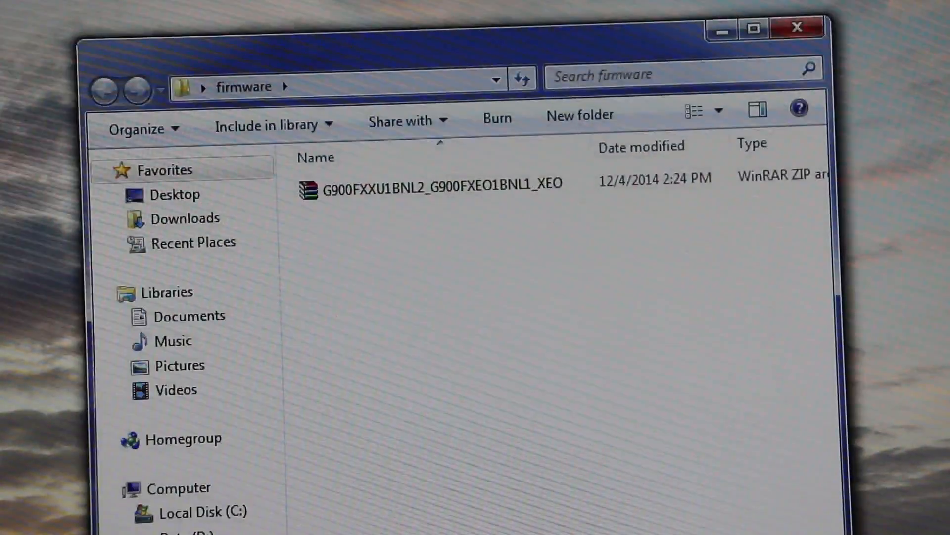
right_click(432, 183)
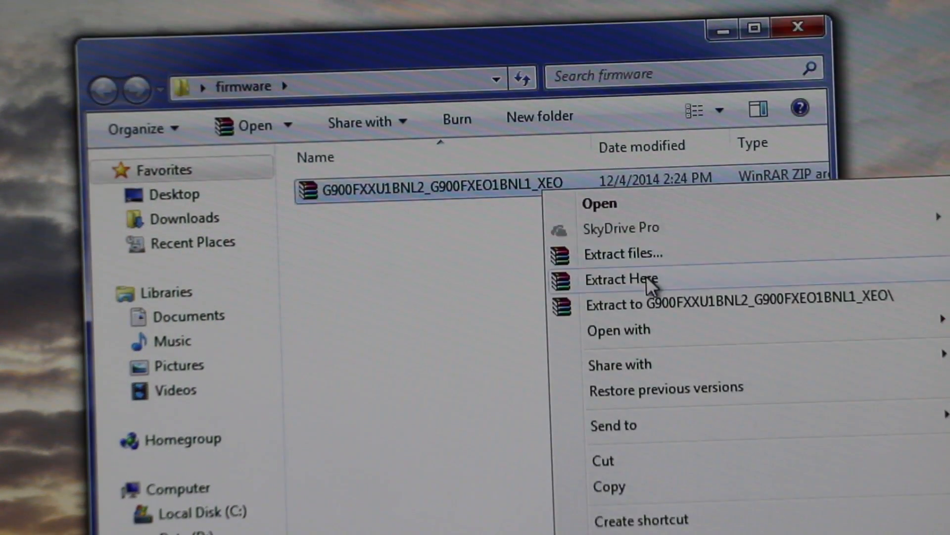
left_click(621, 279)
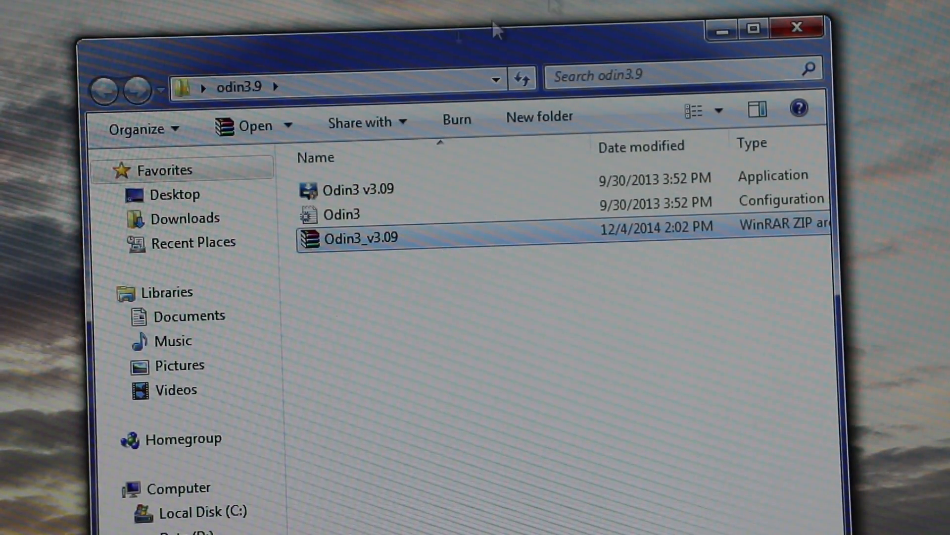
Step: Launch Odin3 v3.09 as administrator so the phone registers on COM8
double_click(358, 189)
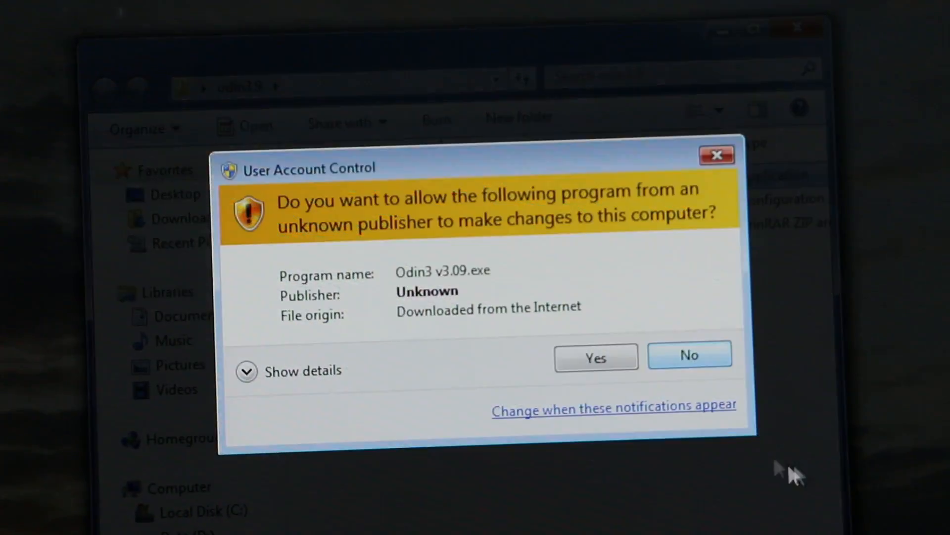
left_click(596, 356)
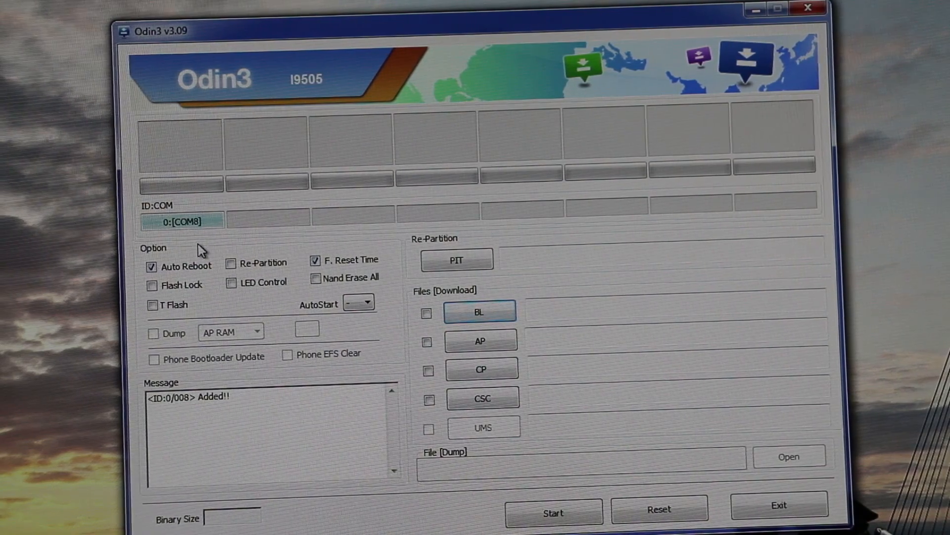
mouse_move(275, 295)
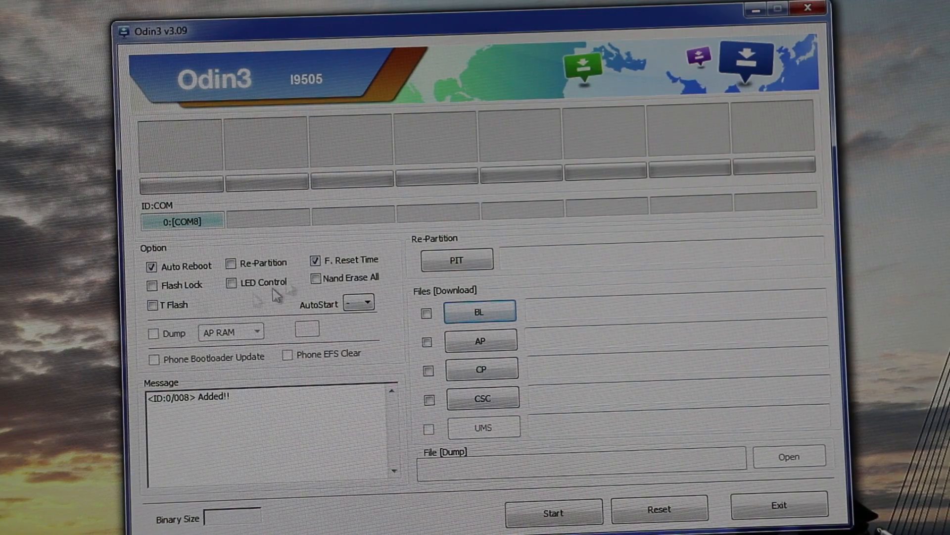
Step: Load G900FXXU1BNL2_G900FXEO1BNL1_G900FXXU1BNL2_HOME.tar.md5 into the AP slot
left_click(480, 340)
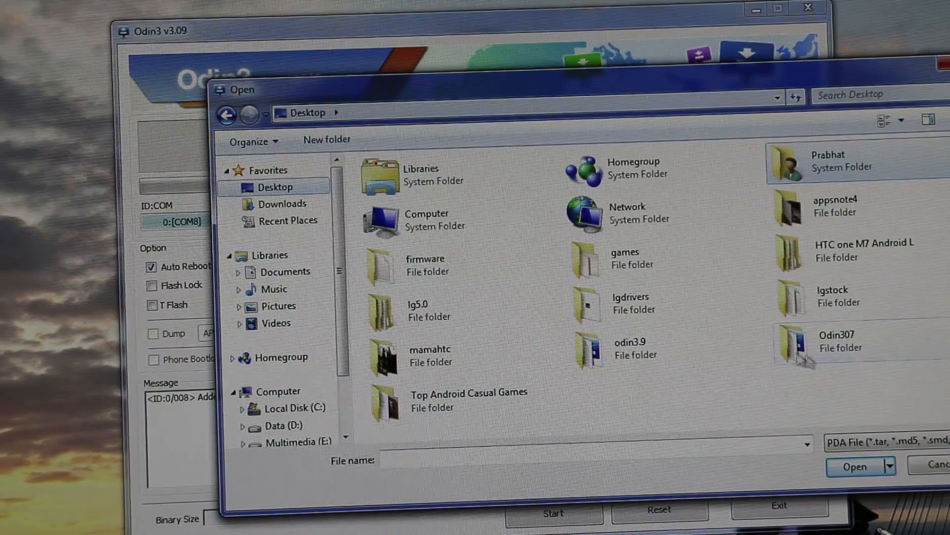
double_click(426, 266)
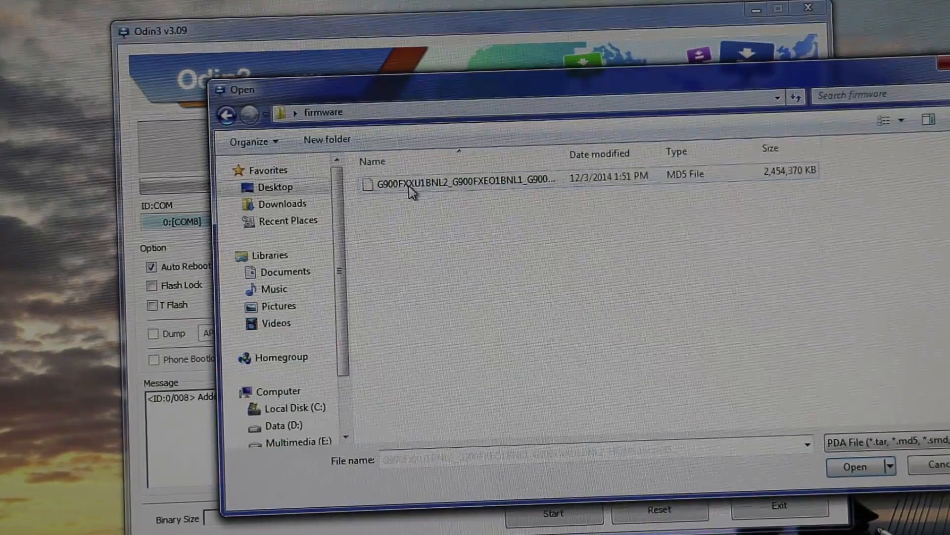
left_click(461, 179)
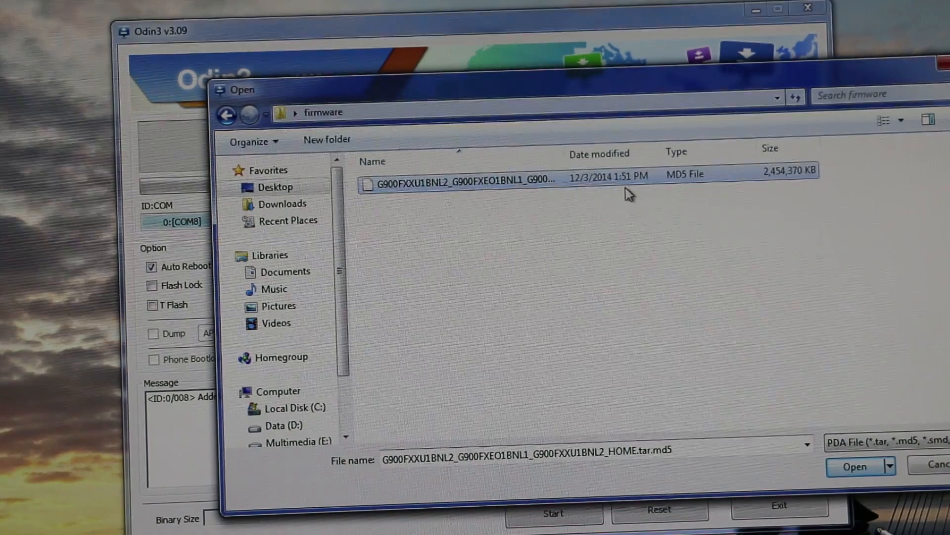
left_click(855, 466)
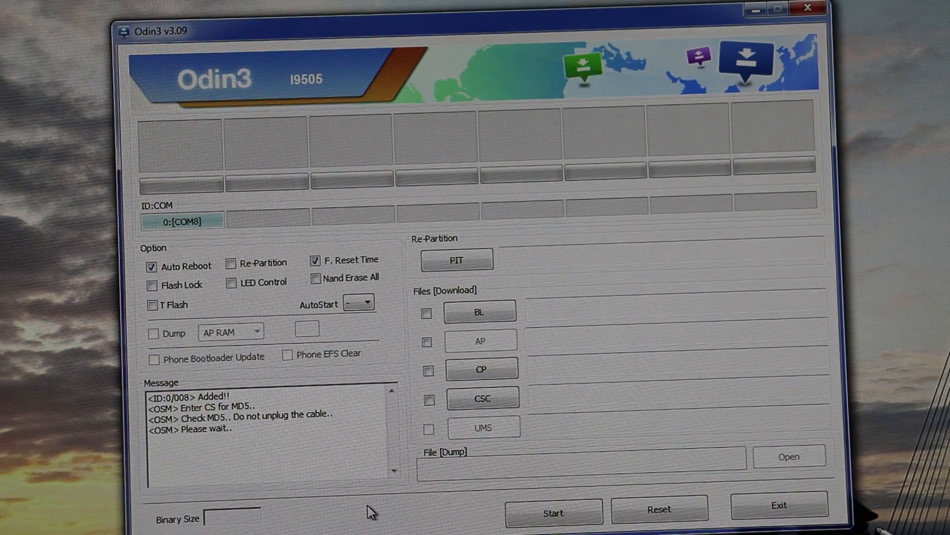
mouse_move(598, 394)
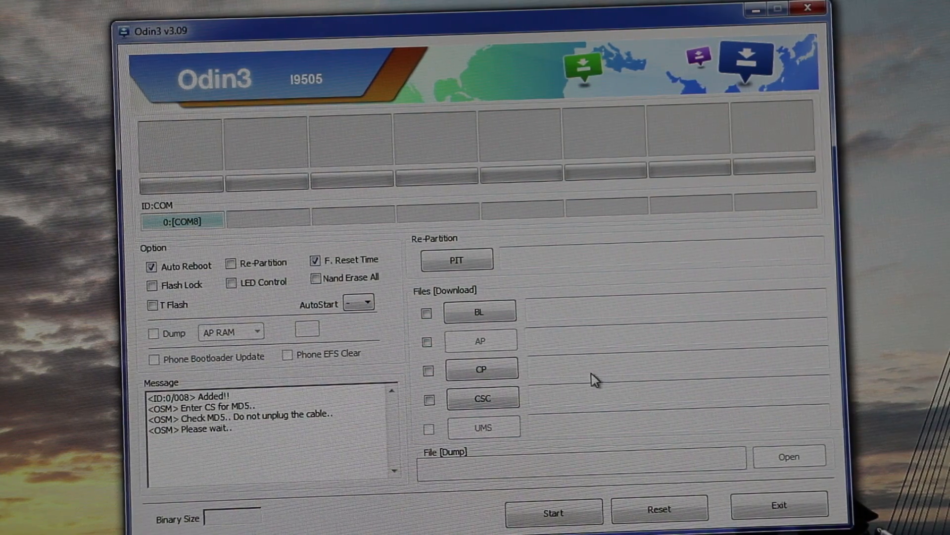
mouse_move(515, 392)
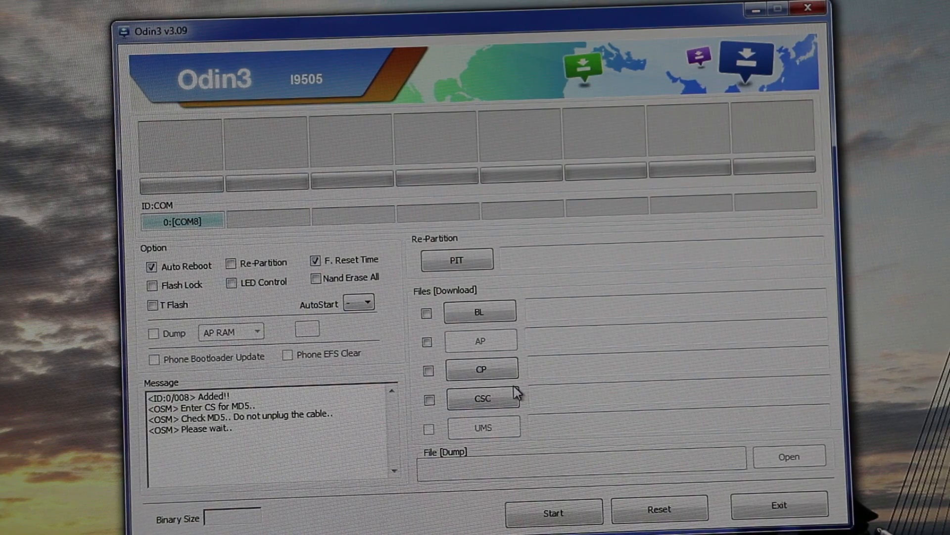
mouse_move(538, 436)
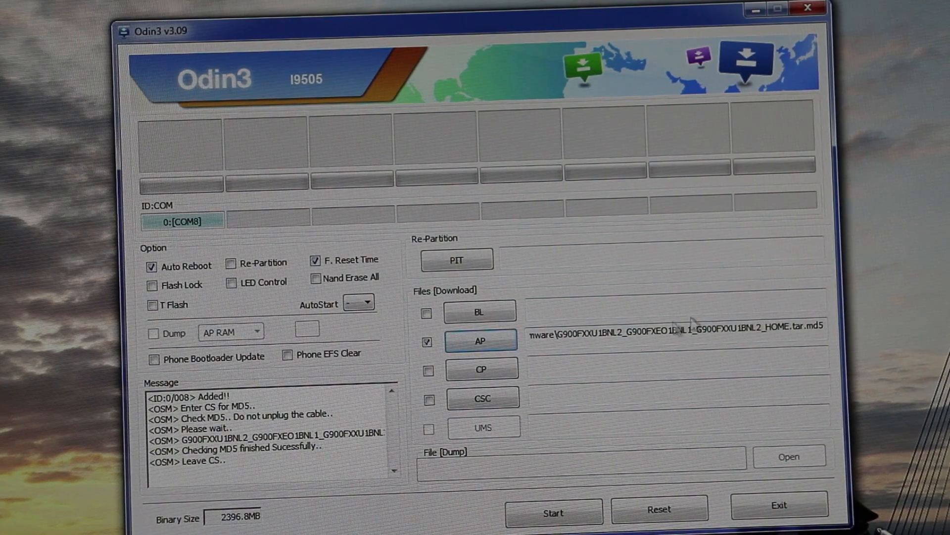
Step: Start flashing the loaded AP firmware to the Galaxy S5 on COM8
left_click(552, 512)
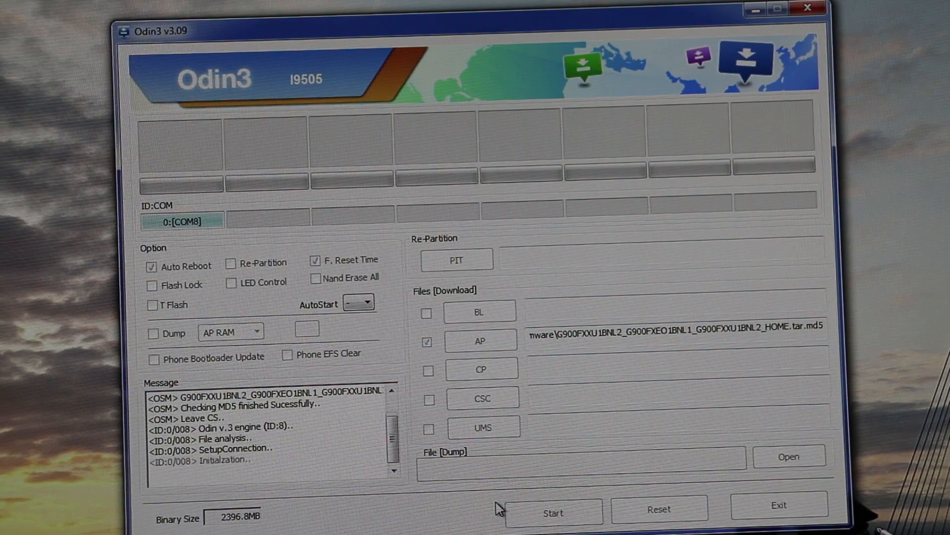
left_click(552, 513)
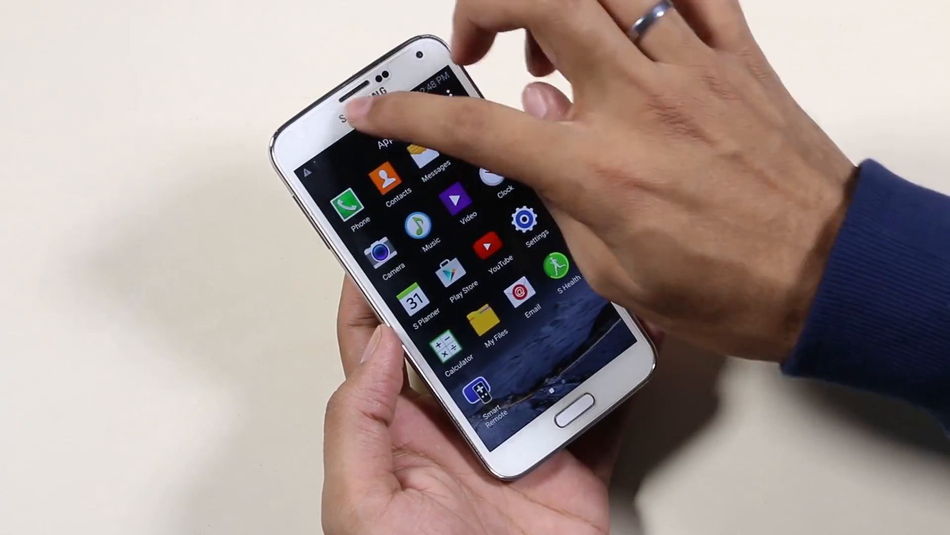
Step: Open Settings and About device to confirm SM-G900F runs Android 5.0
left_click_drag(376, 109, 376, 273)
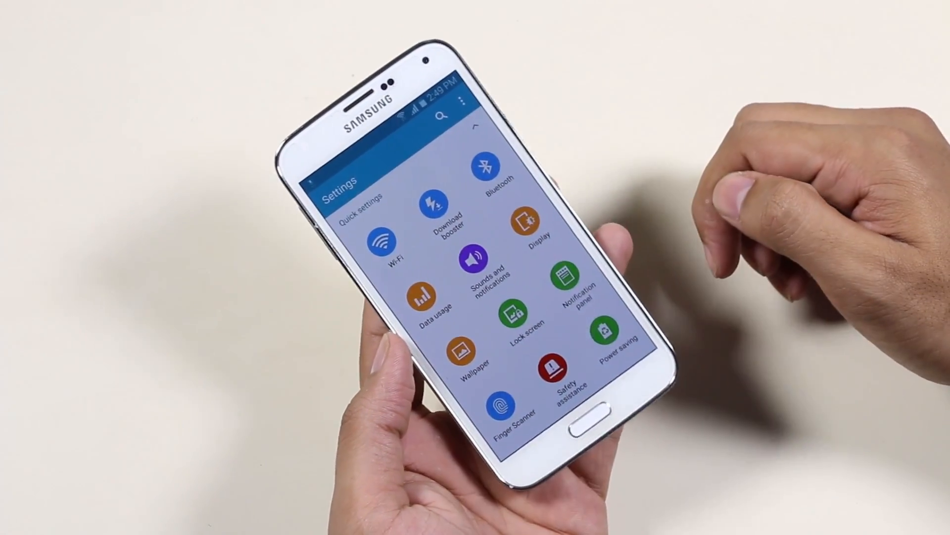
scroll("down", 3)
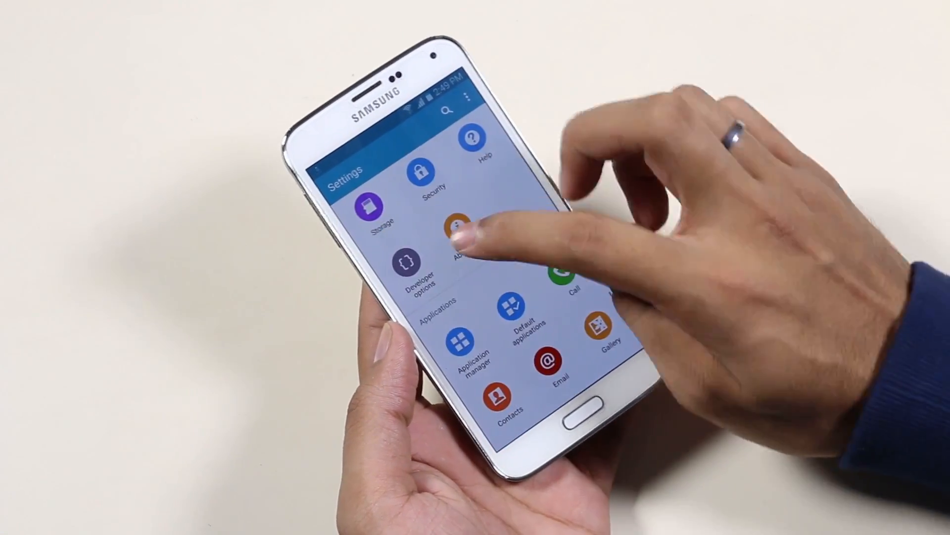
left_click(461, 237)
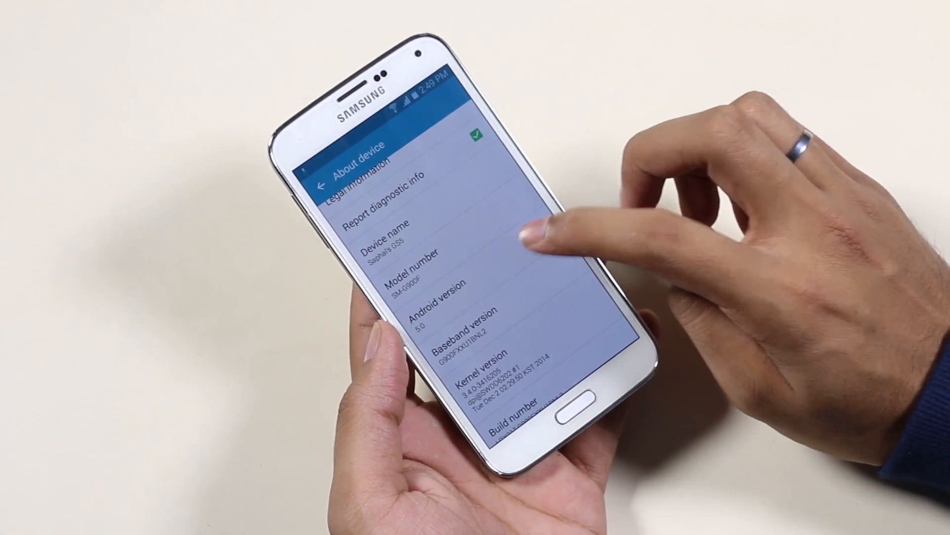